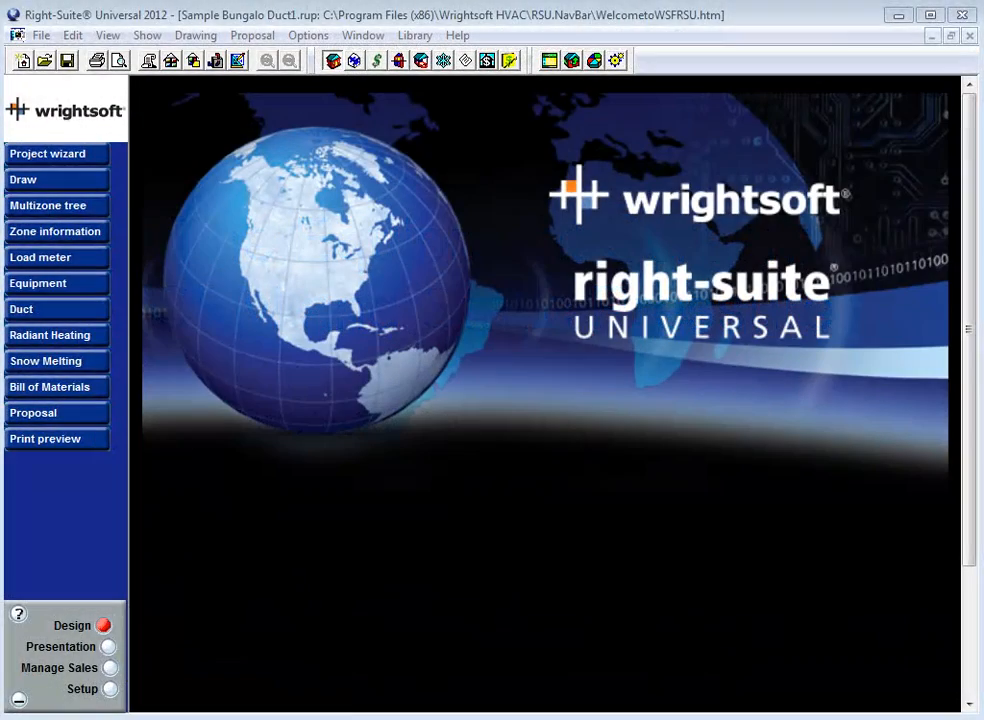
Step: From the Show menu, view the system comparison and then the Equipment for Entire House dialog
{"action": "left_click", "coordinate": [147, 35]}
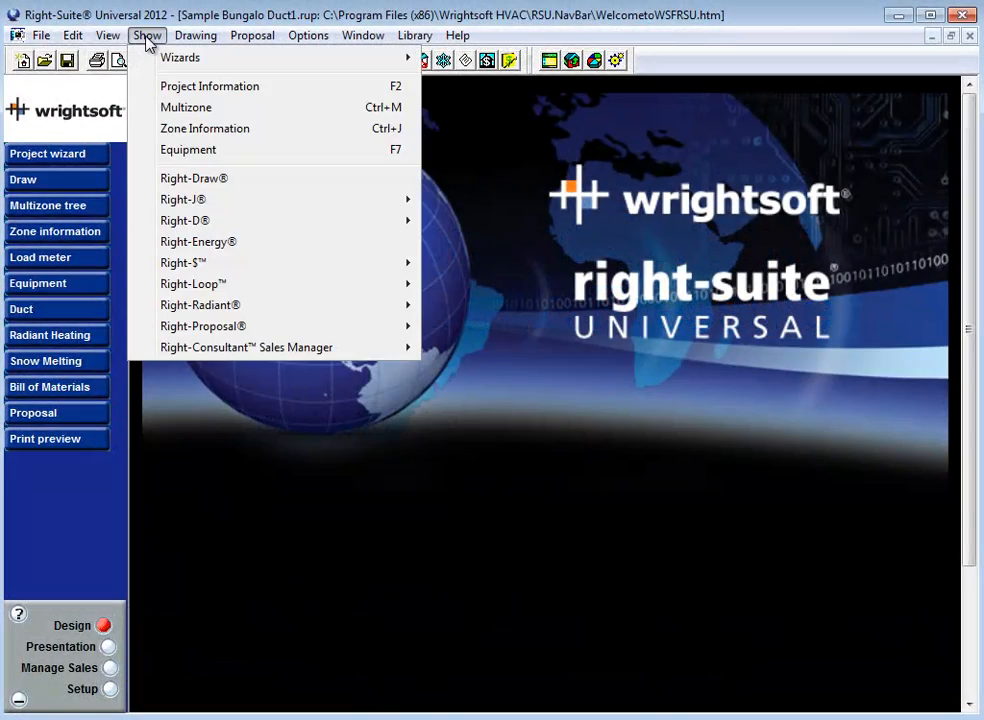
{"action": "mouse_move", "coordinate": [188, 149]}
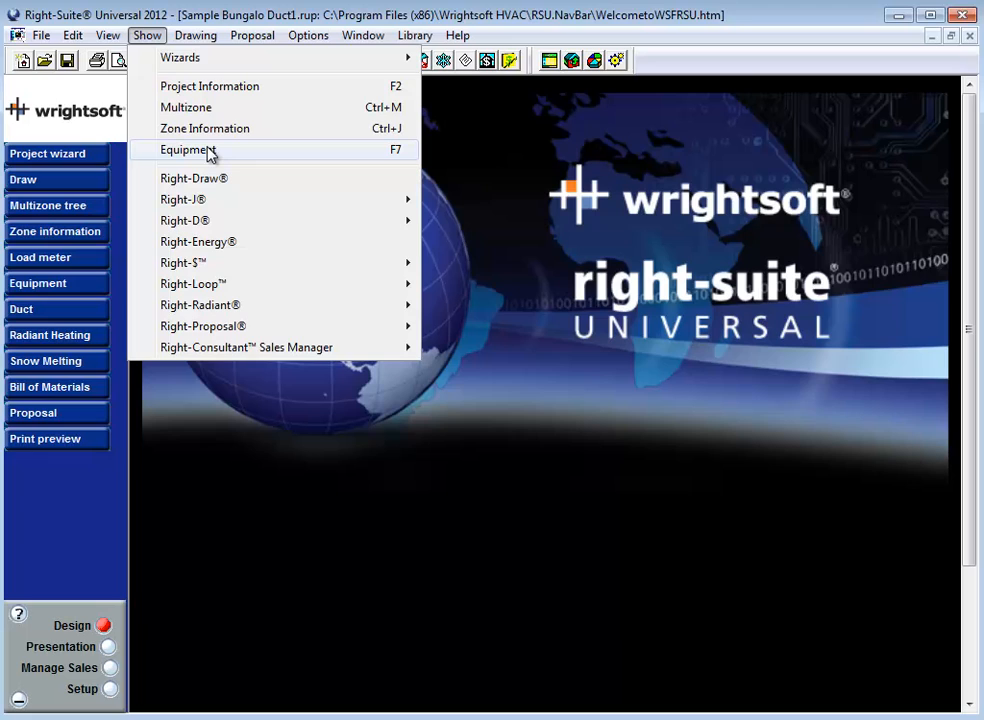
{"action": "mouse_move", "coordinate": [405, 155]}
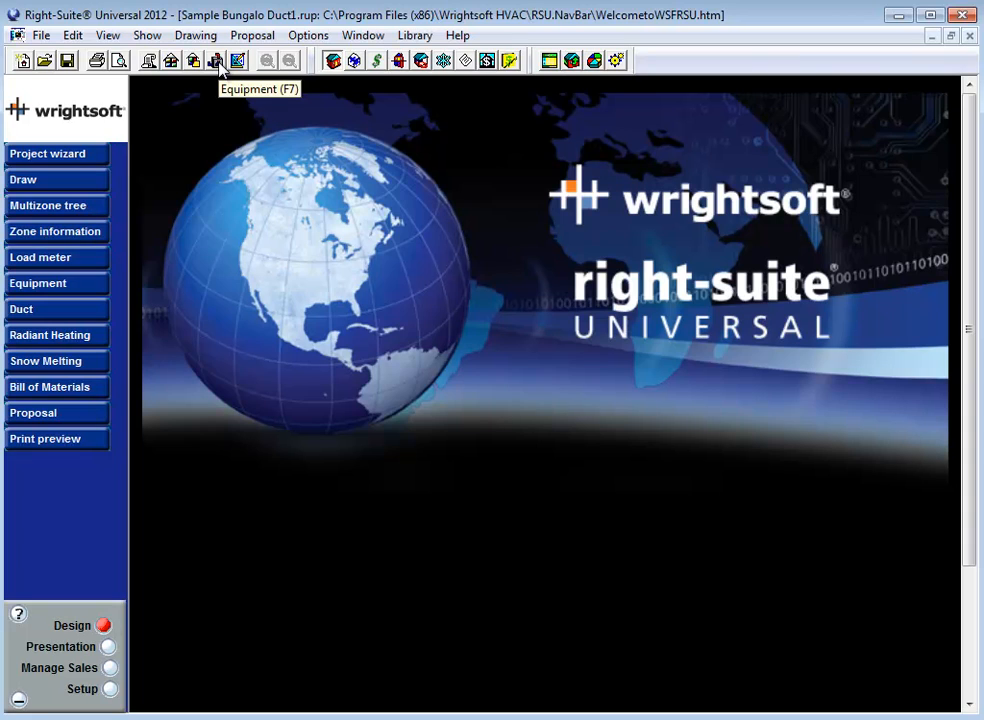
{"action": "mouse_move", "coordinate": [72, 289]}
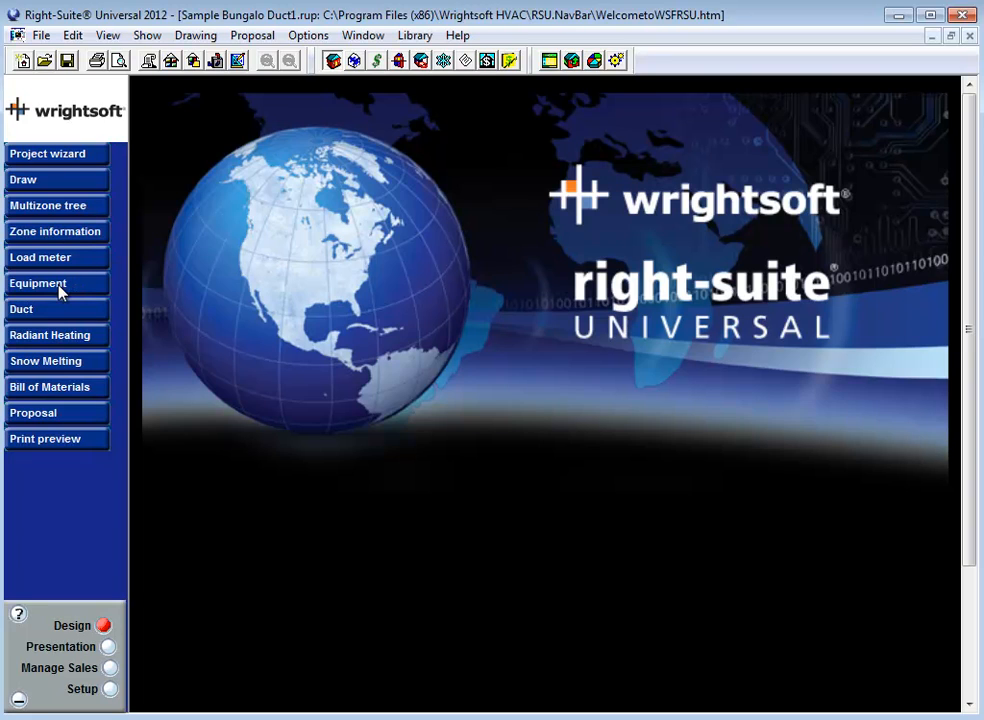
{"action": "left_click", "coordinate": [38, 283]}
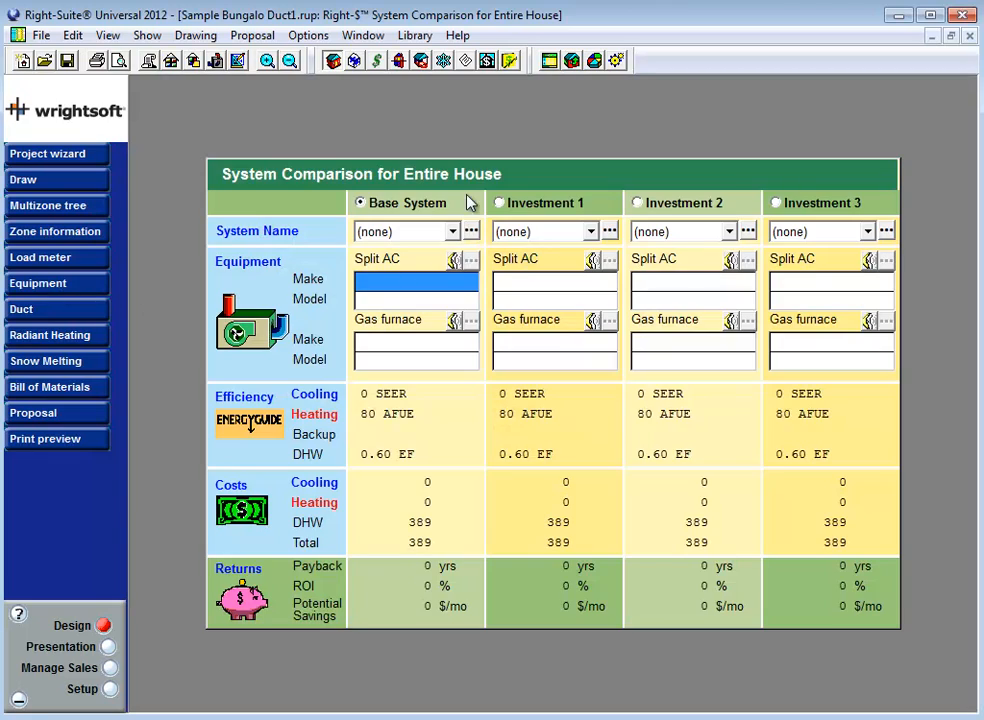
{"action": "mouse_move", "coordinate": [449, 347]}
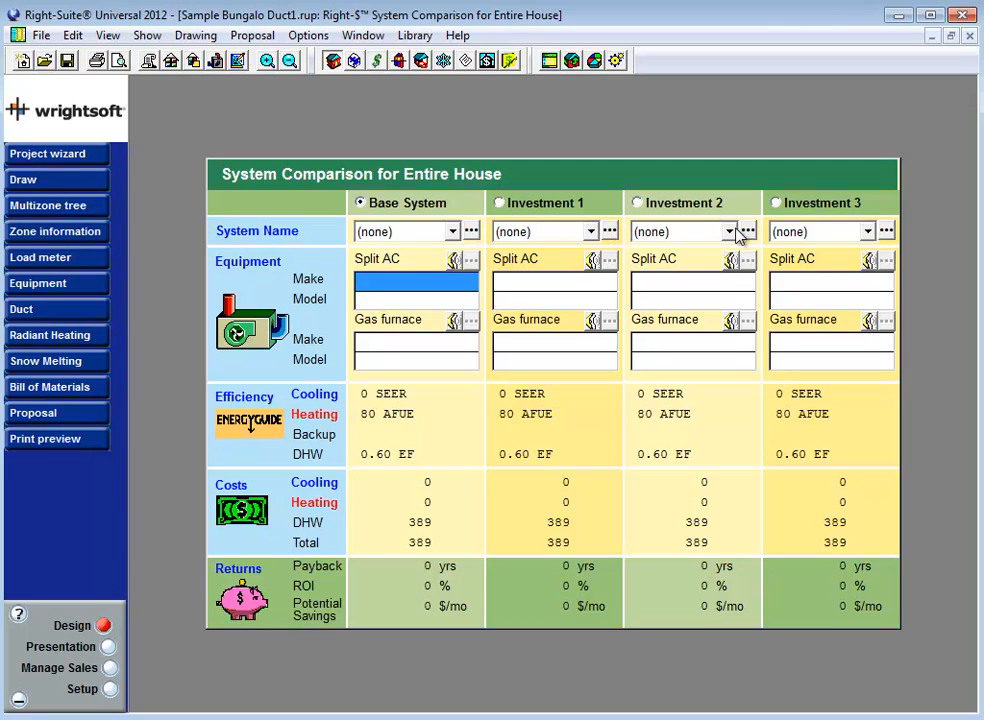
{"action": "mouse_move", "coordinate": [475, 225]}
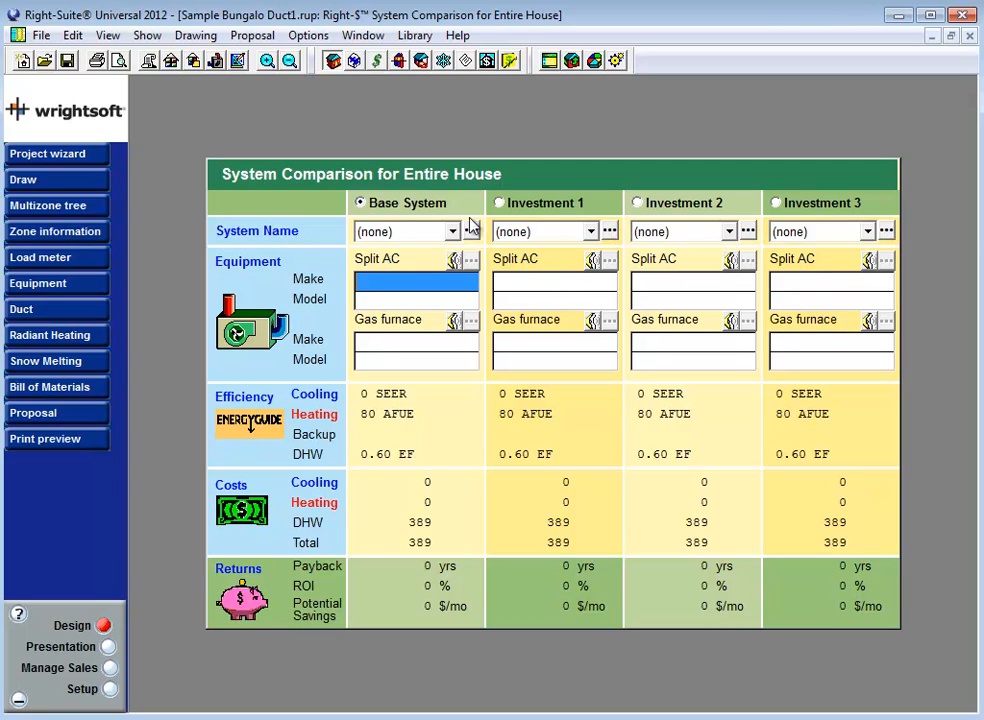
{"action": "mouse_move", "coordinate": [440, 203]}
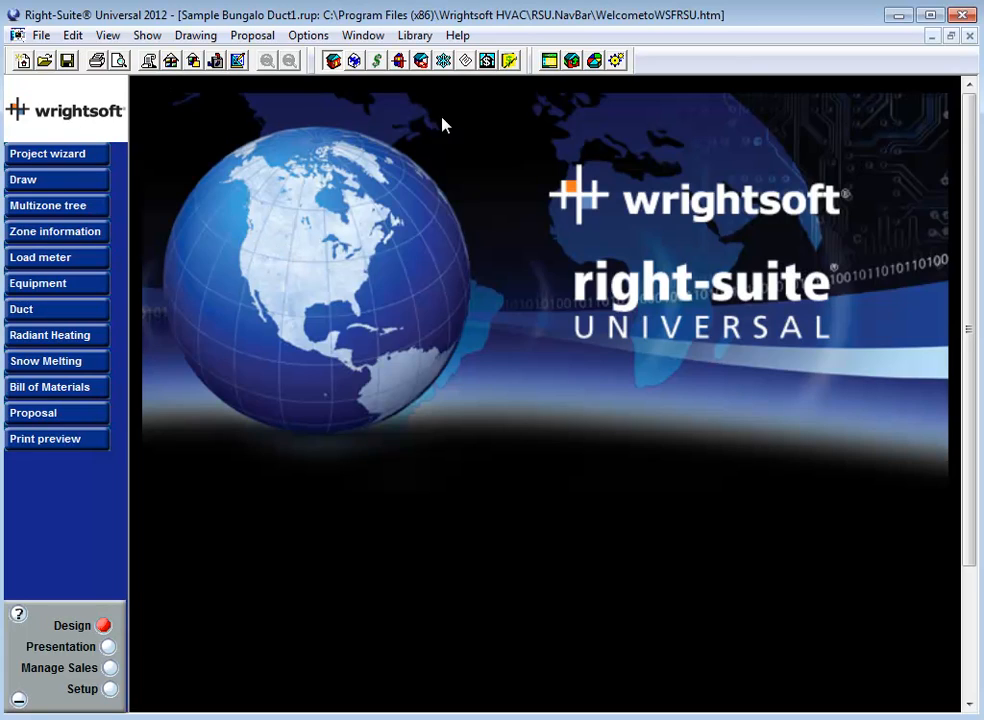
{"action": "mouse_move", "coordinate": [108, 35]}
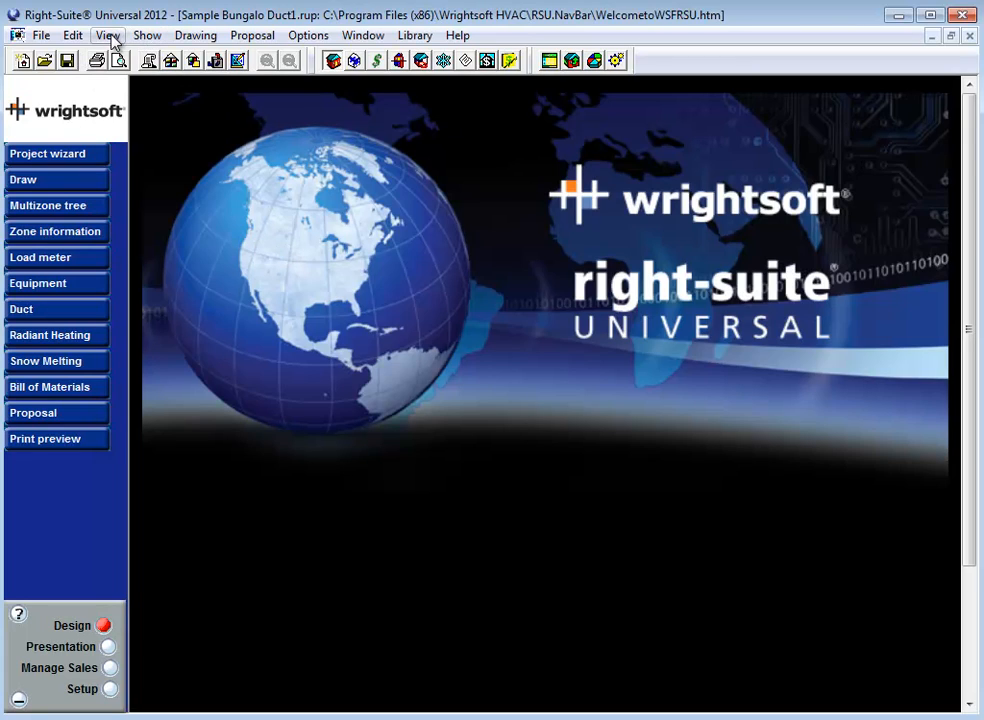
{"action": "left_click", "coordinate": [146, 35]}
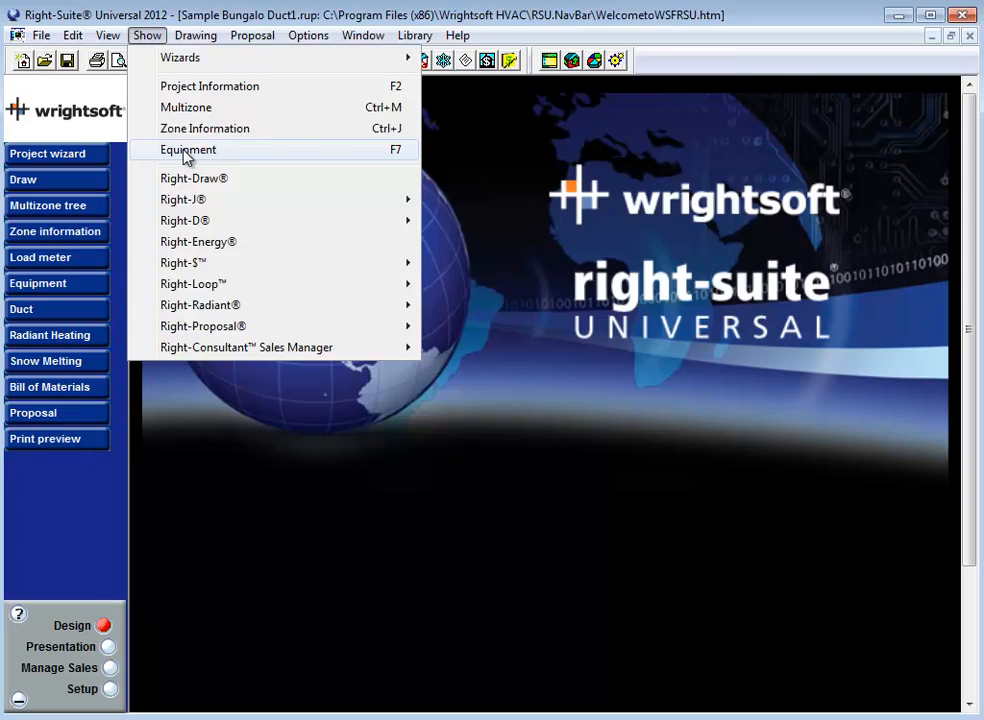
{"action": "left_click", "coordinate": [188, 149]}
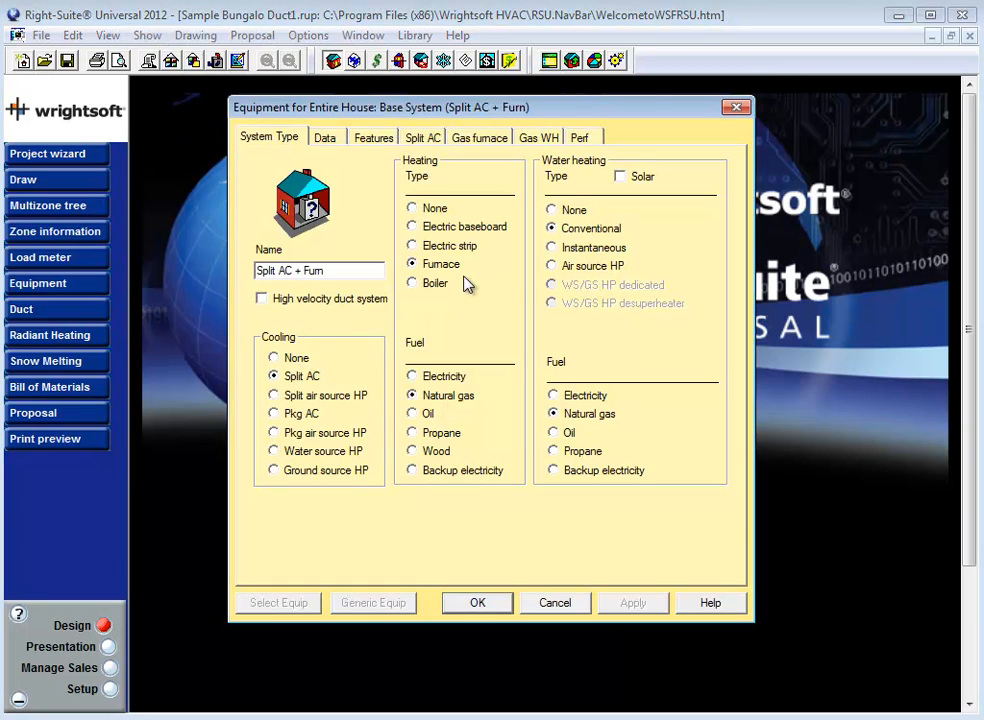
{"action": "mouse_move", "coordinate": [548, 276]}
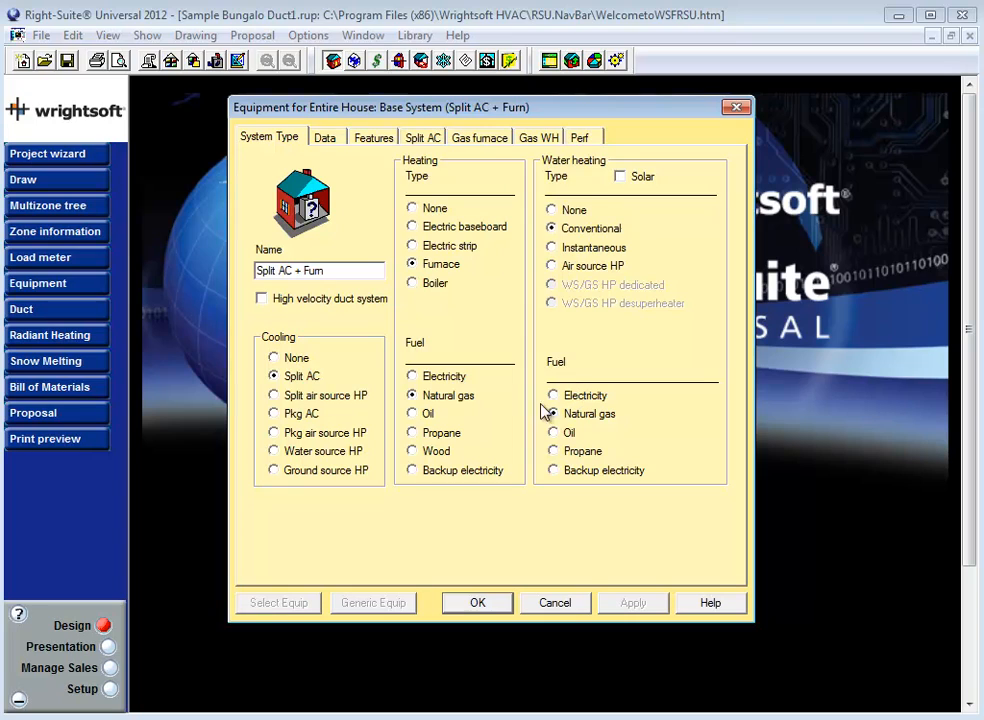
Step: Choose Split air source HP with electric strip, water heating None, and show the Split ASHP details
{"action": "left_click", "coordinate": [274, 395]}
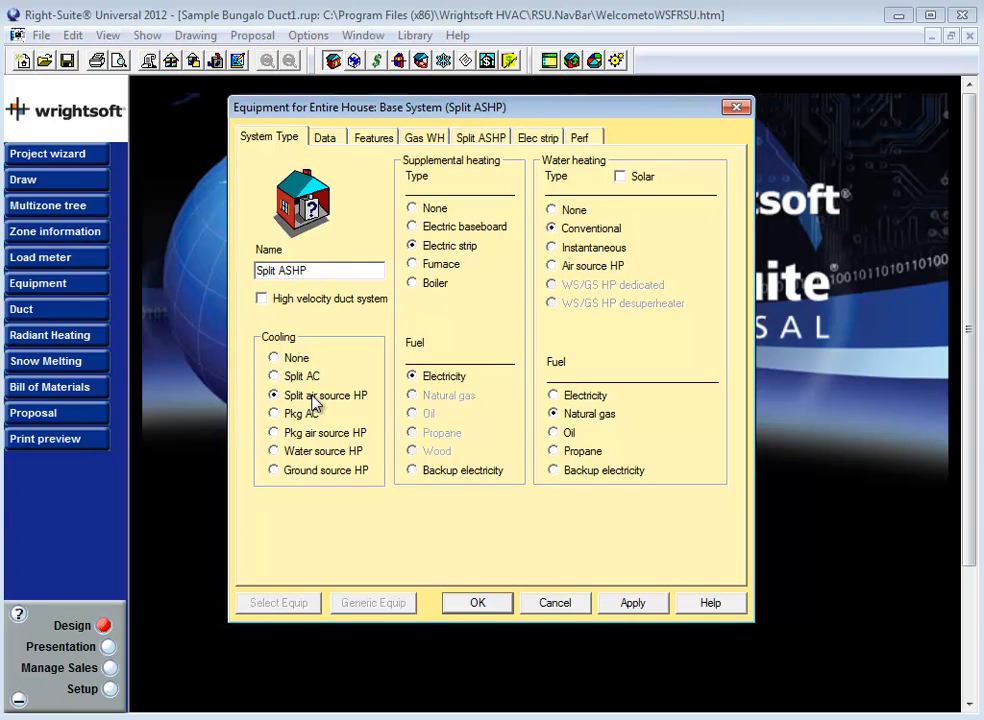
{"action": "mouse_move", "coordinate": [333, 412]}
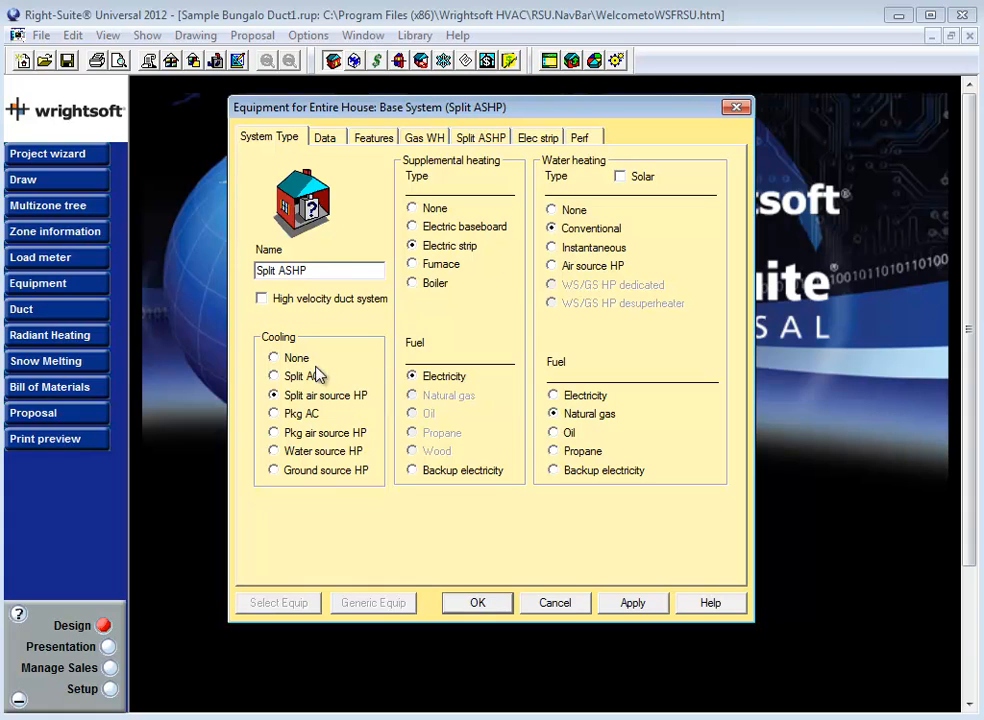
{"action": "mouse_move", "coordinate": [322, 412]}
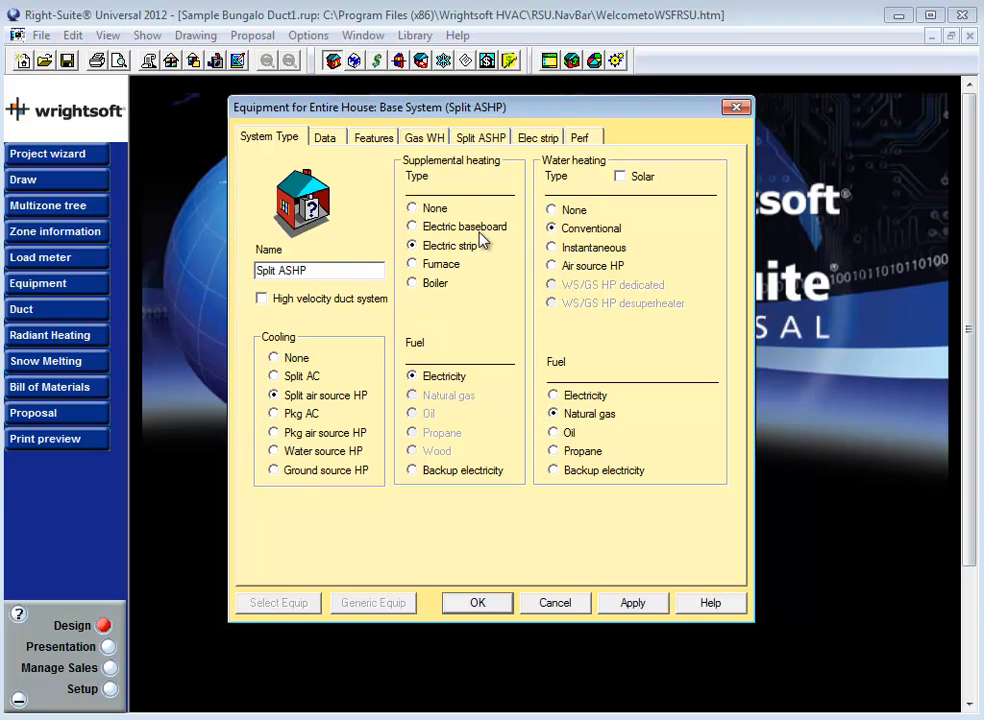
{"action": "left_click", "coordinate": [550, 210]}
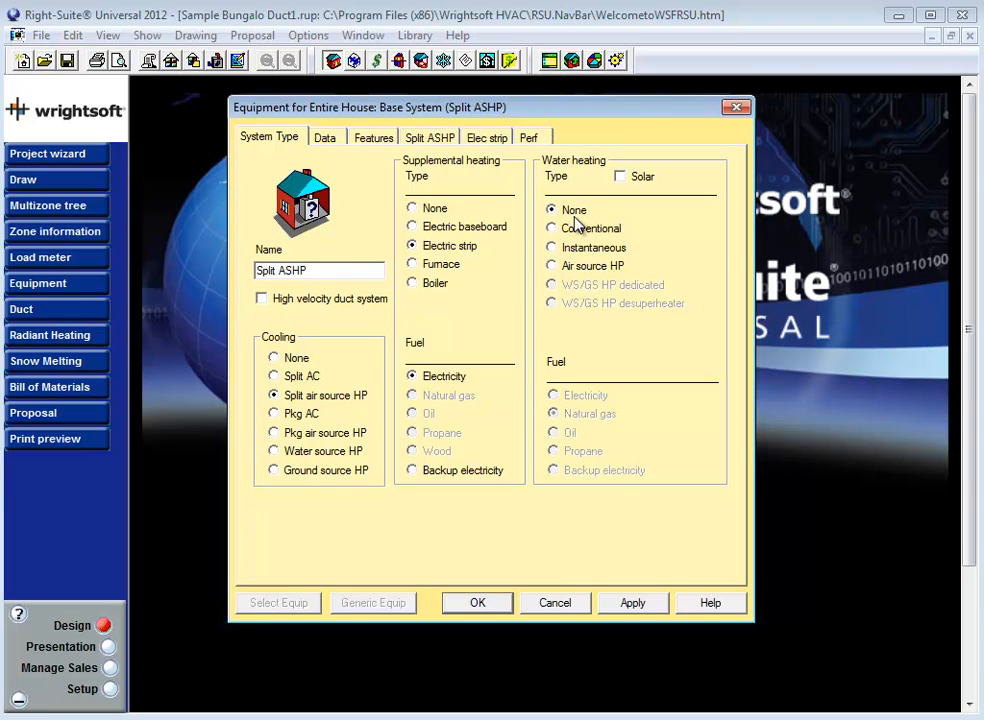
{"action": "left_click", "coordinate": [429, 137]}
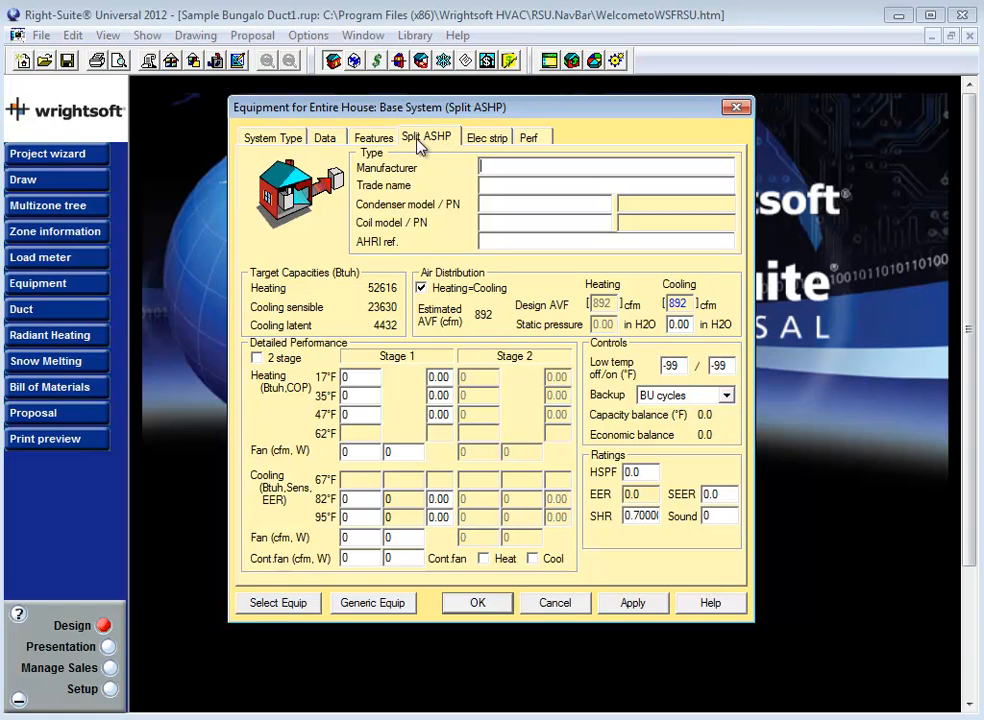
{"action": "mouse_move", "coordinate": [440, 145]}
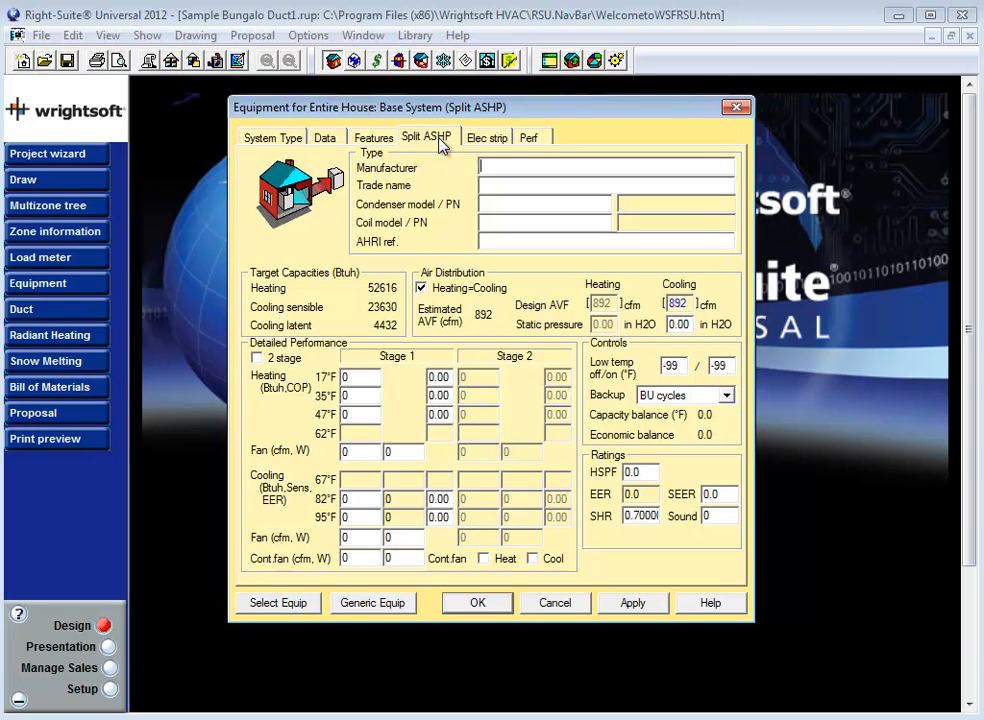
{"action": "mouse_move", "coordinate": [438, 277]}
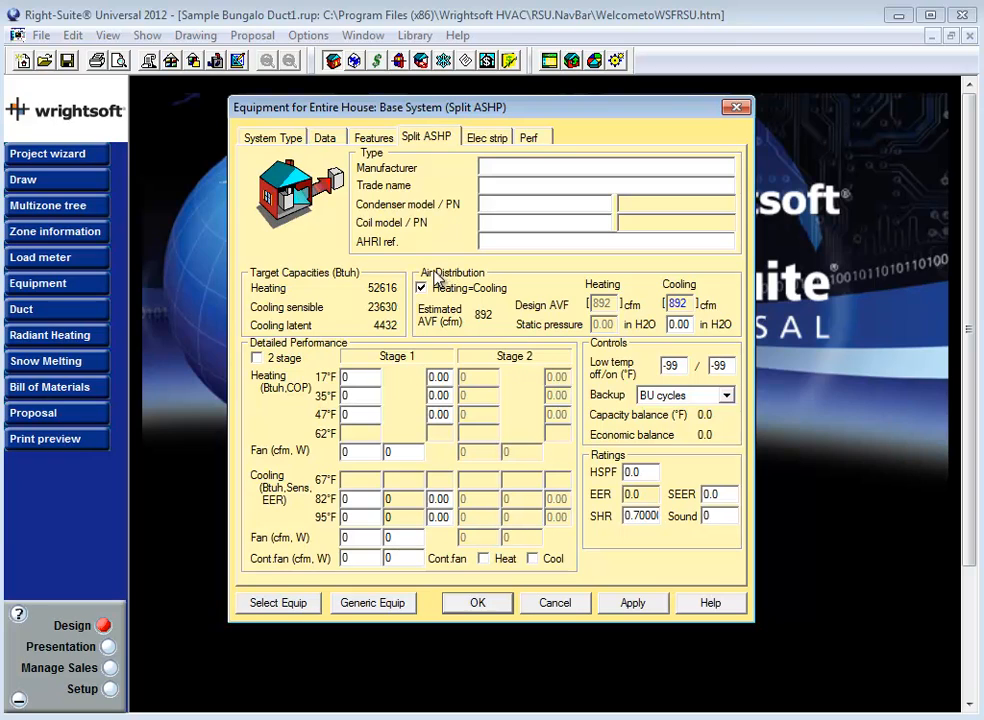
{"action": "mouse_move", "coordinate": [718, 348]}
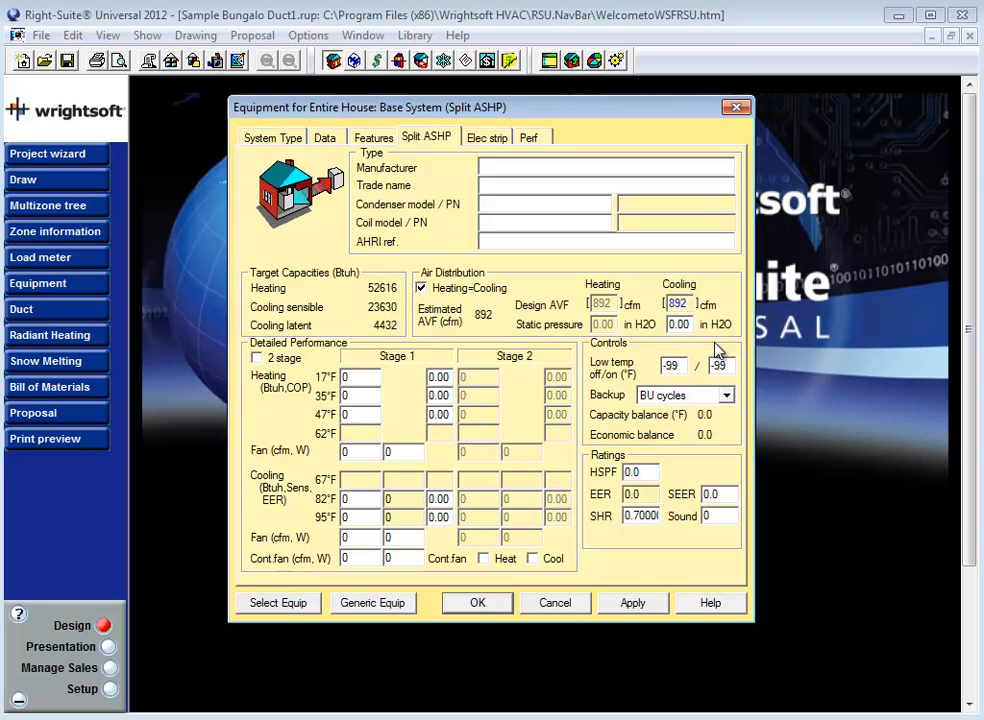
{"action": "mouse_move", "coordinate": [438, 330]}
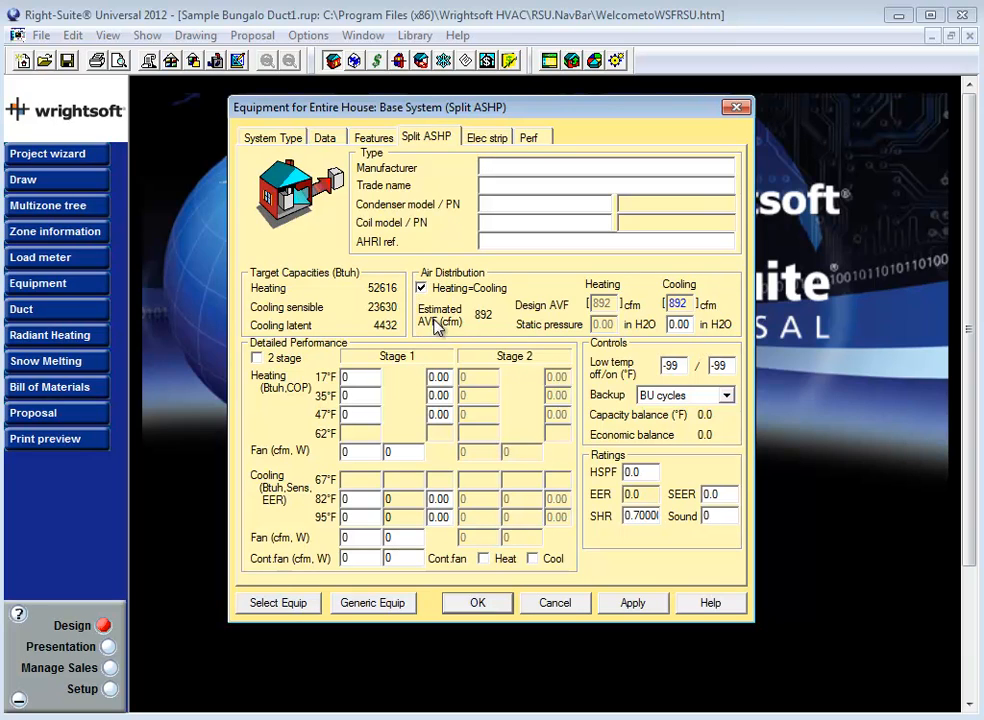
{"action": "mouse_move", "coordinate": [528, 374]}
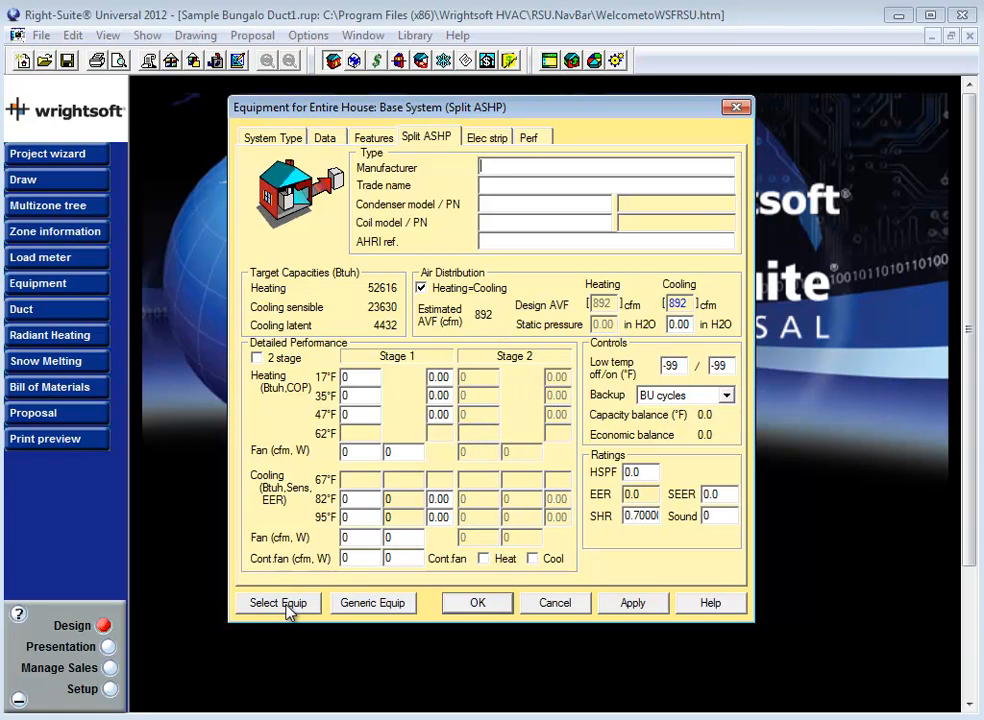
{"action": "mouse_move", "coordinate": [297, 610]}
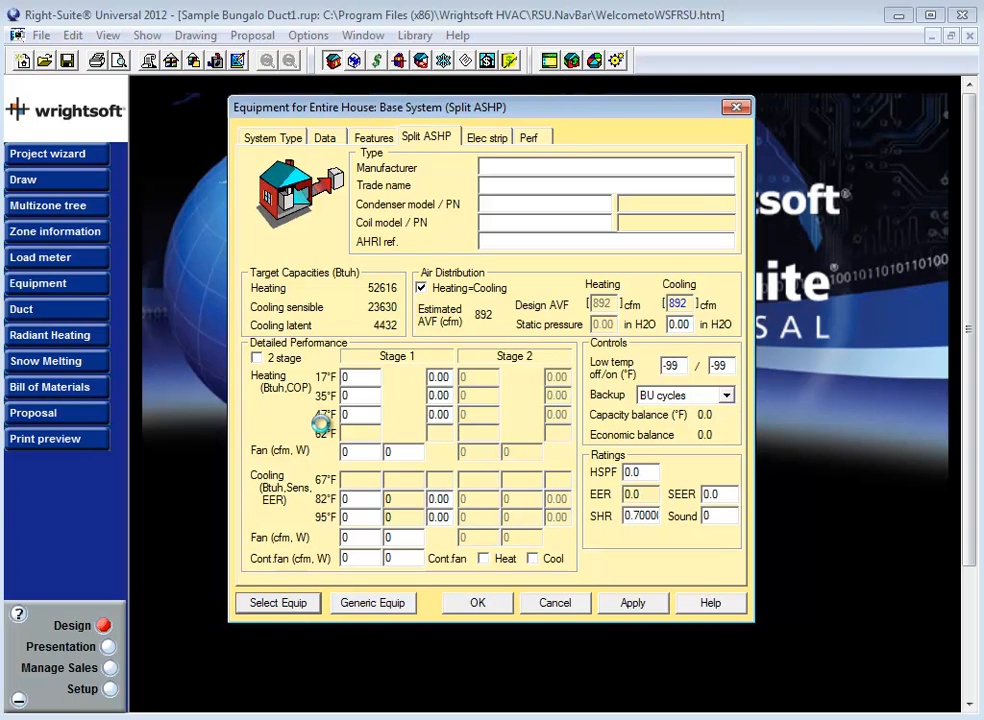
Step: Pick a catalogued model in the Air Source Heat Pump Selection list via Select Equip
{"action": "left_click", "coordinate": [278, 602]}
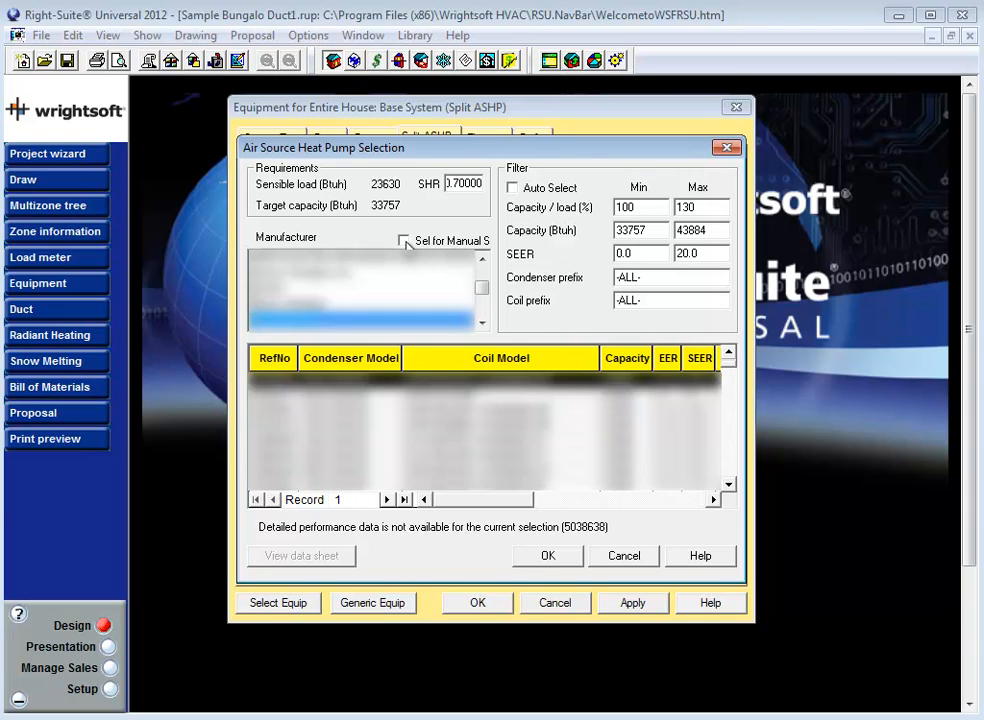
{"action": "left_click", "coordinate": [404, 241]}
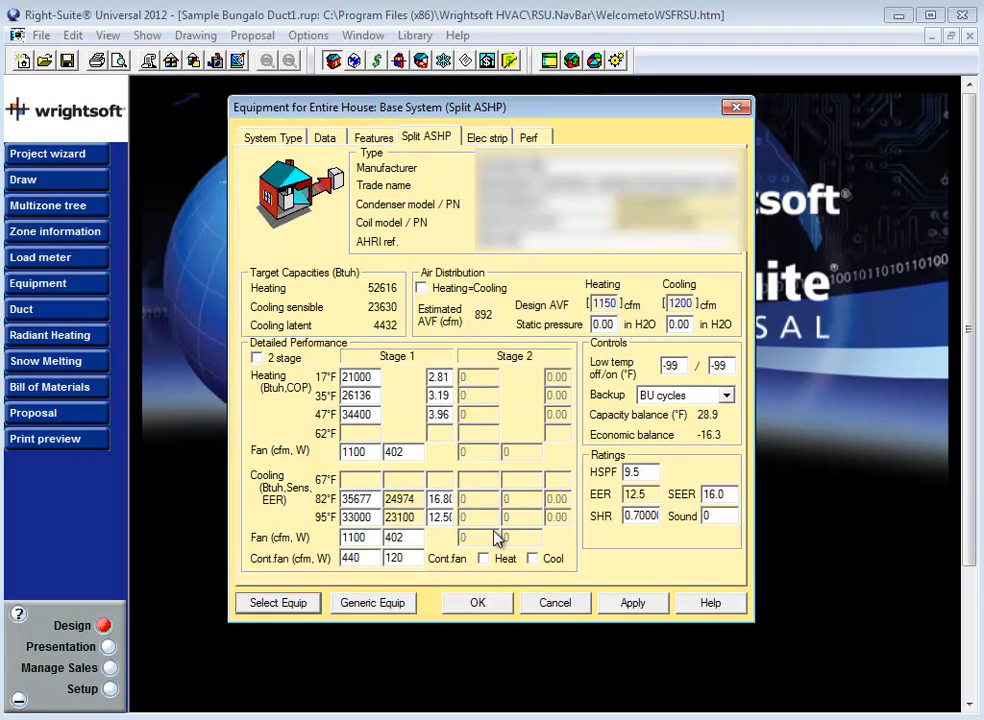
{"action": "mouse_move", "coordinate": [637, 303]}
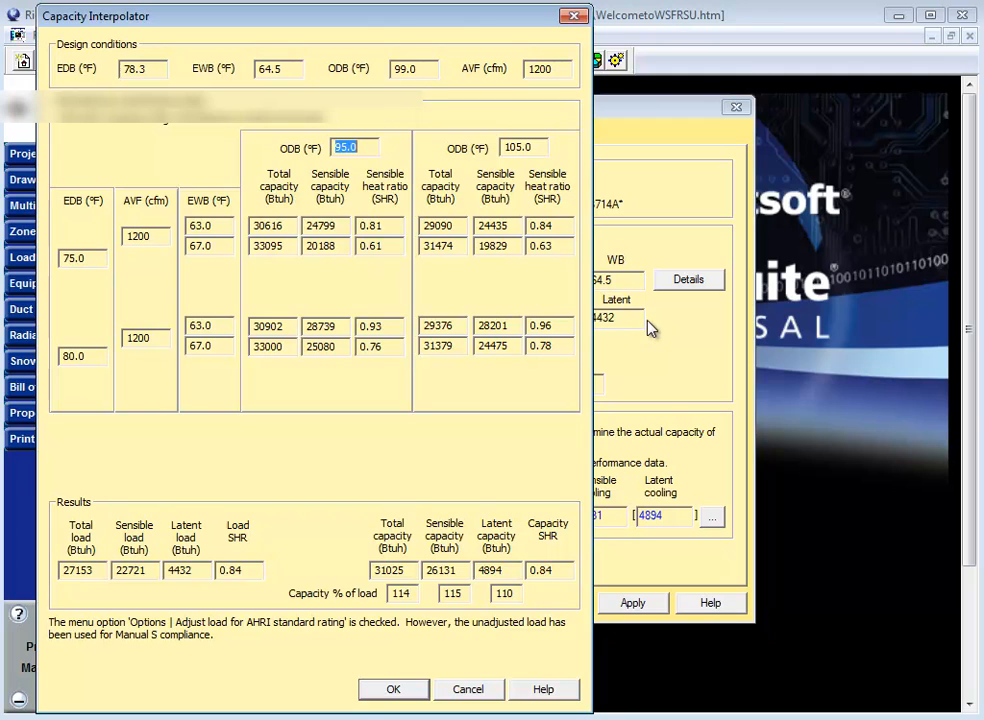
{"action": "left_click", "coordinate": [393, 689]}
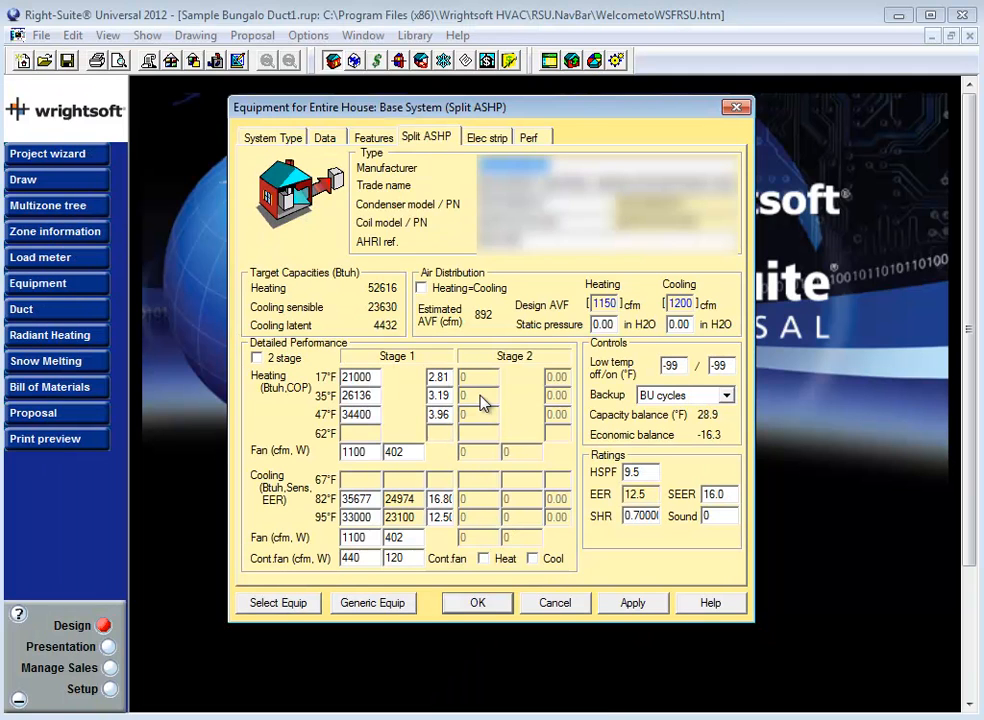
{"action": "mouse_move", "coordinate": [645, 293]}
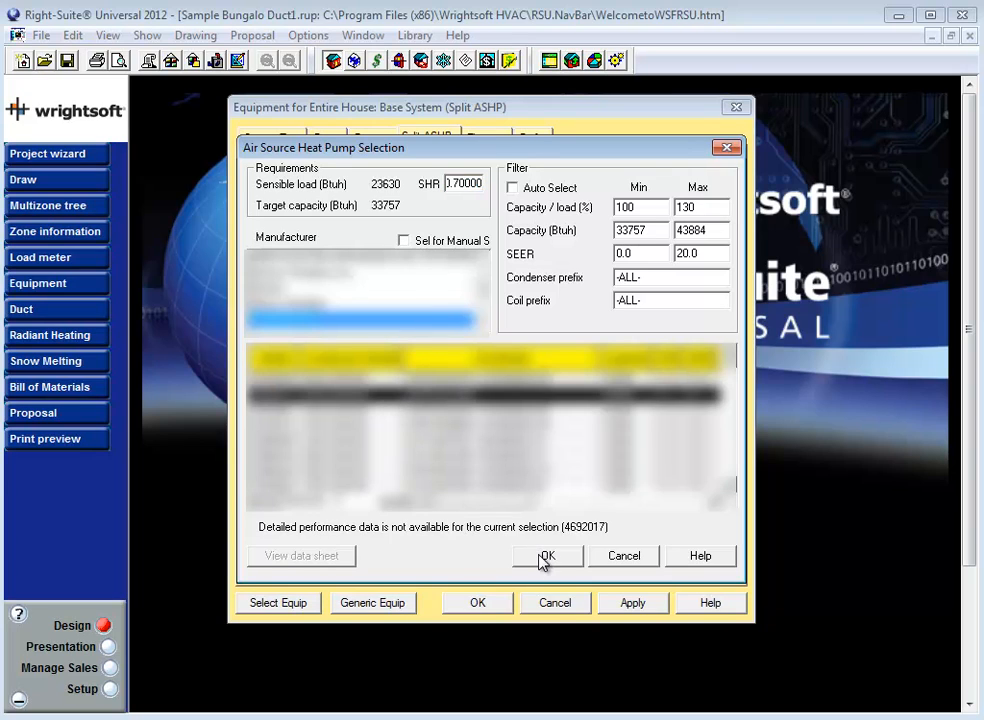
Step: Confirm the new heat pump model, then clear its catalogue data back to no model
{"action": "left_click", "coordinate": [547, 556]}
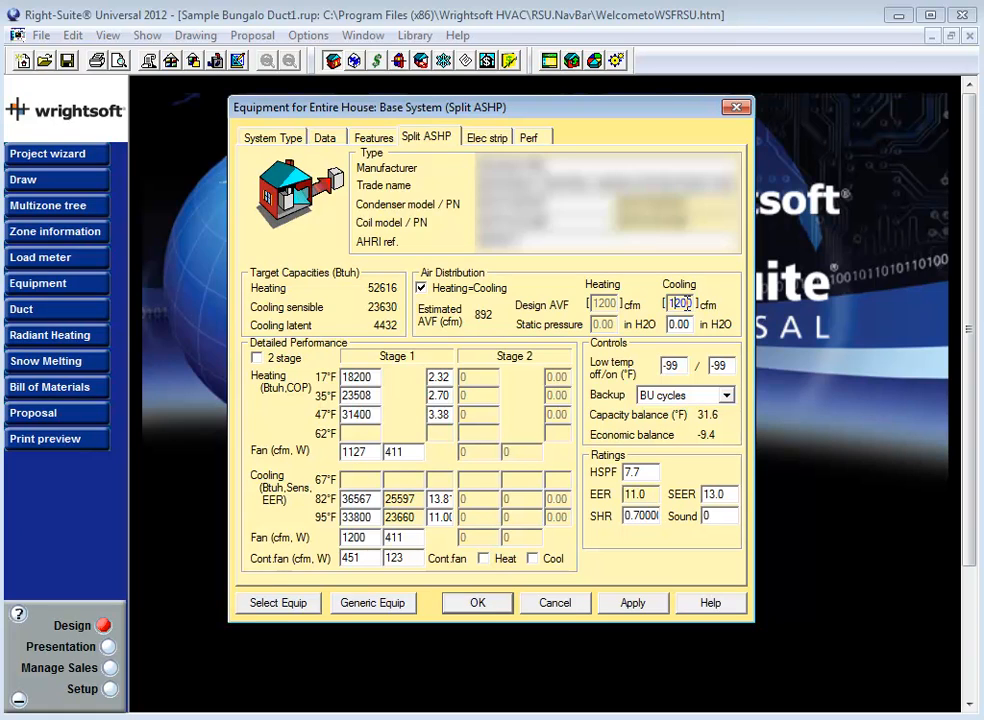
{"action": "left_click", "coordinate": [680, 324]}
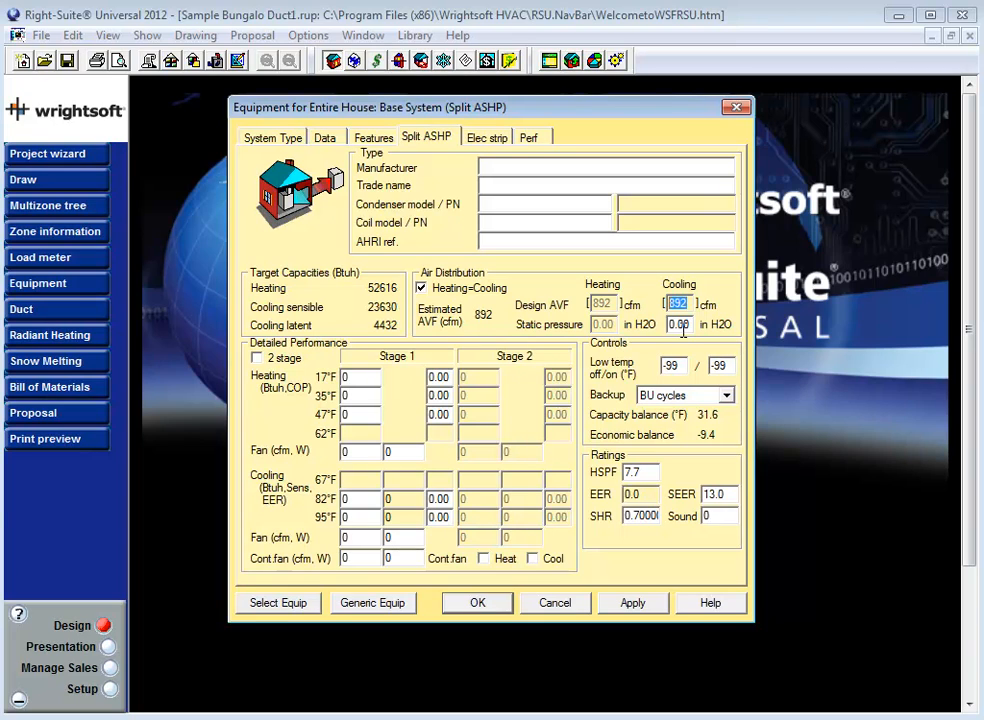
{"action": "mouse_move", "coordinate": [632, 318]}
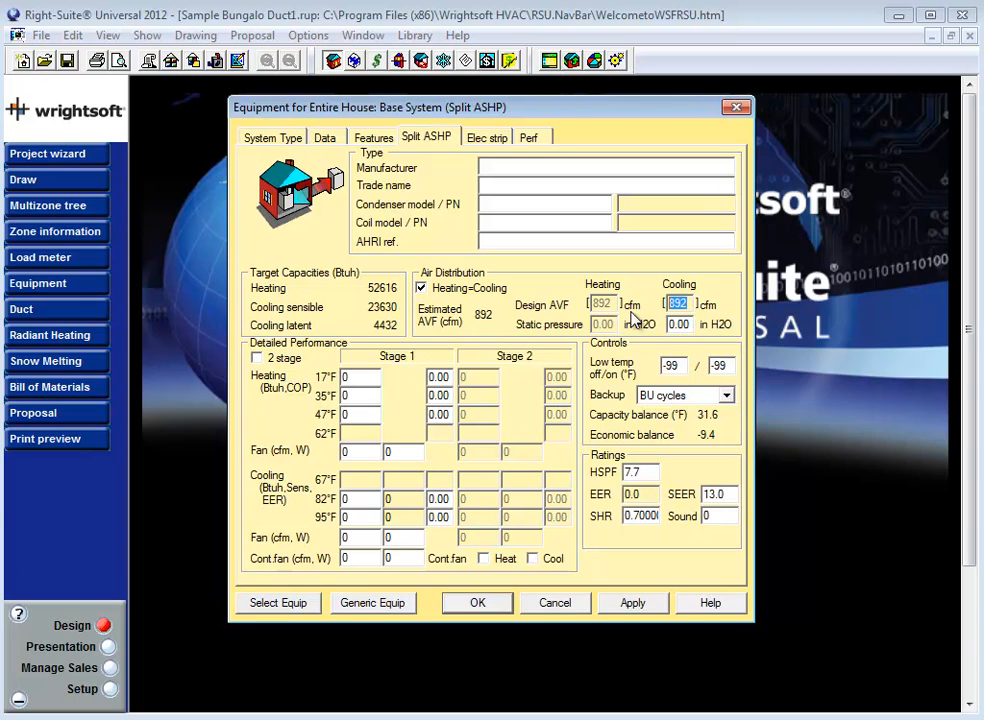